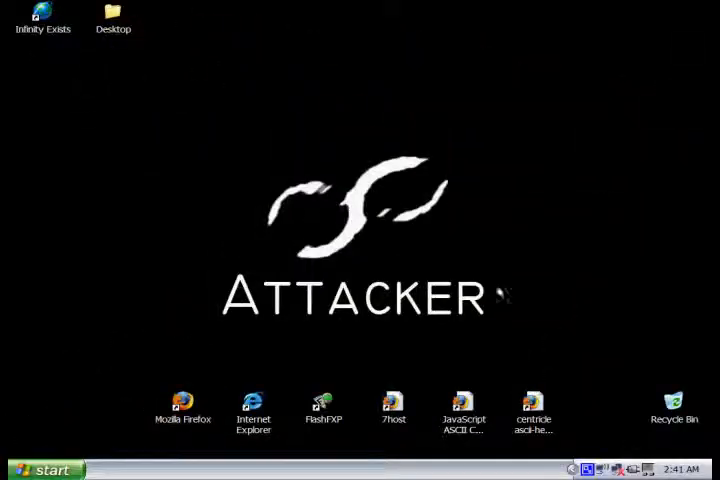
Search Firefox for the XSS tunnel page, save xssshell-xsstunnel.zip, and start extracting it.
double_click(42, 20)
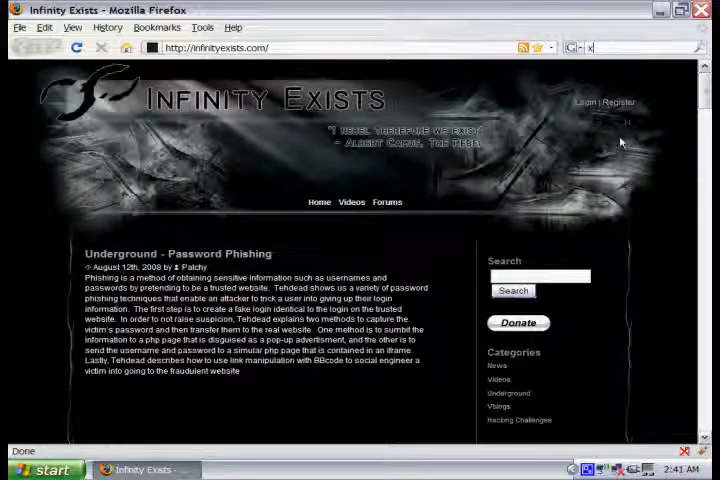
type("ss tunnel")
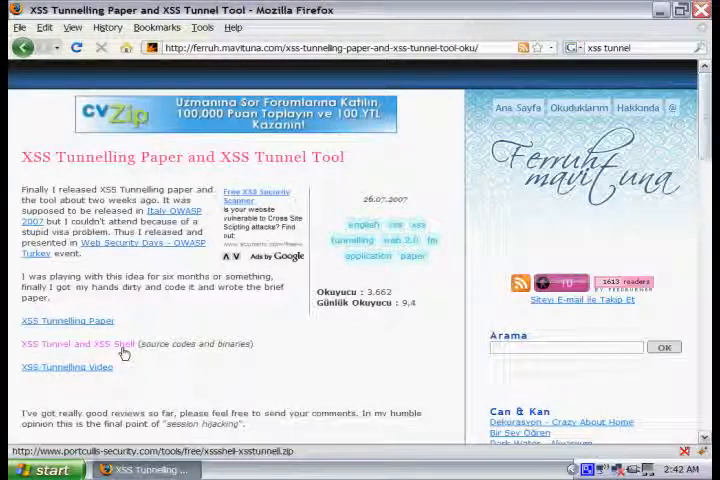
left_click(75, 343)
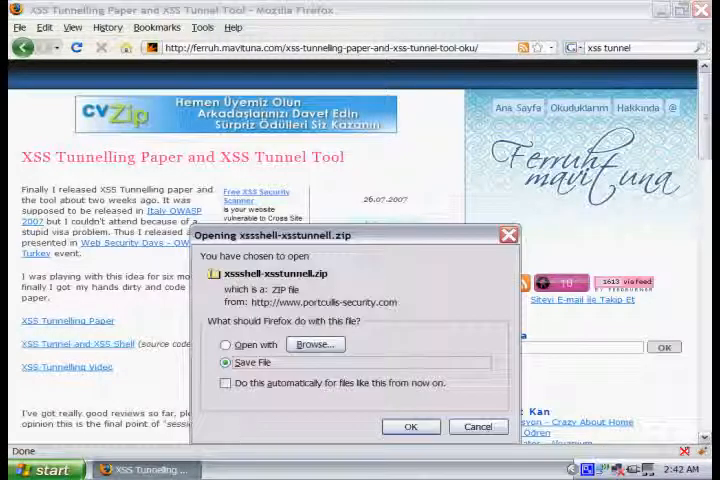
left_click(408, 426)
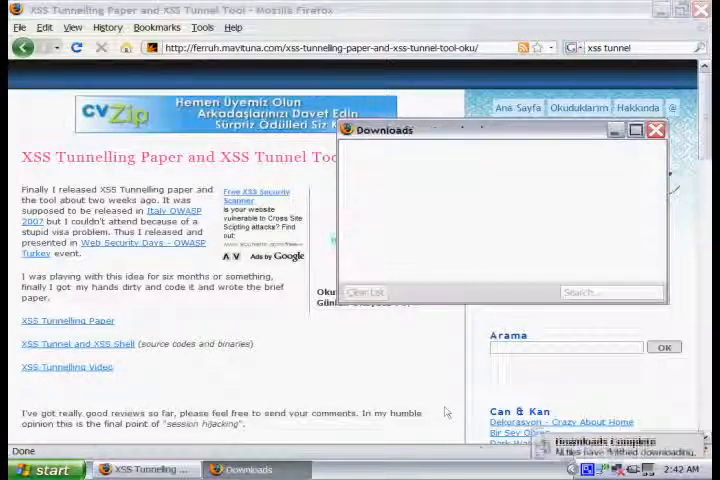
right_click(42, 75)
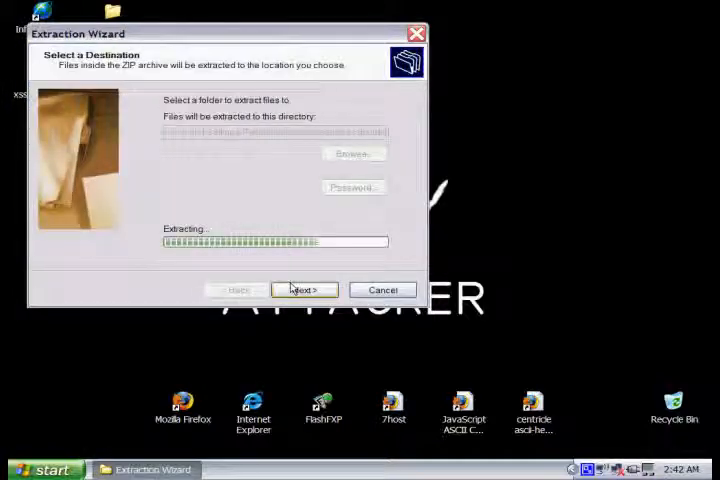
Finish extracting the archive and open the XSSShell - v0.6.2 folder.
left_click(304, 290)
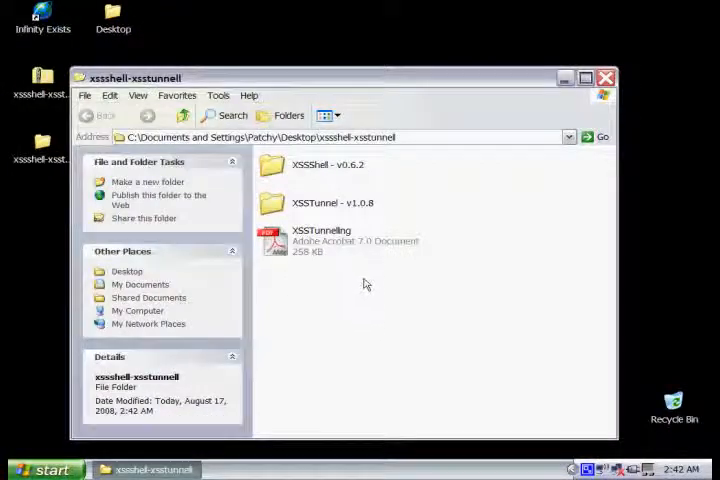
left_click(330, 164)
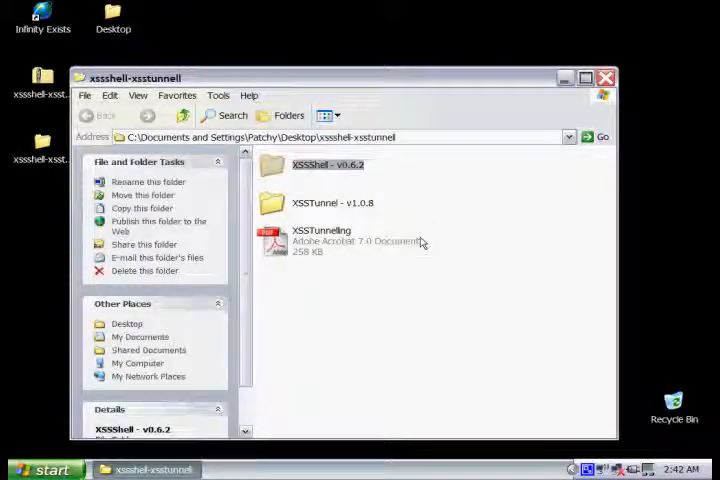
left_click(333, 202)
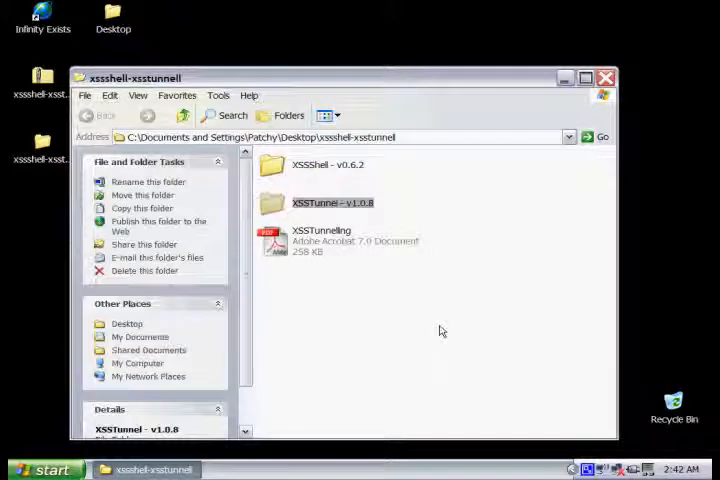
left_click(320, 240)
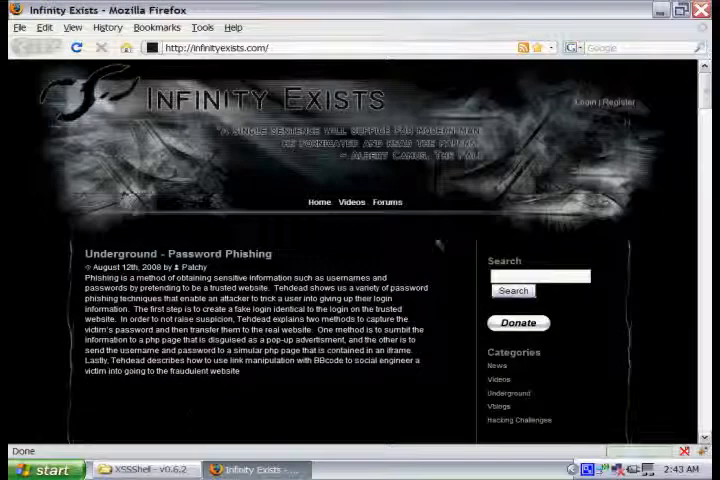
type("http://www.7host.com/")
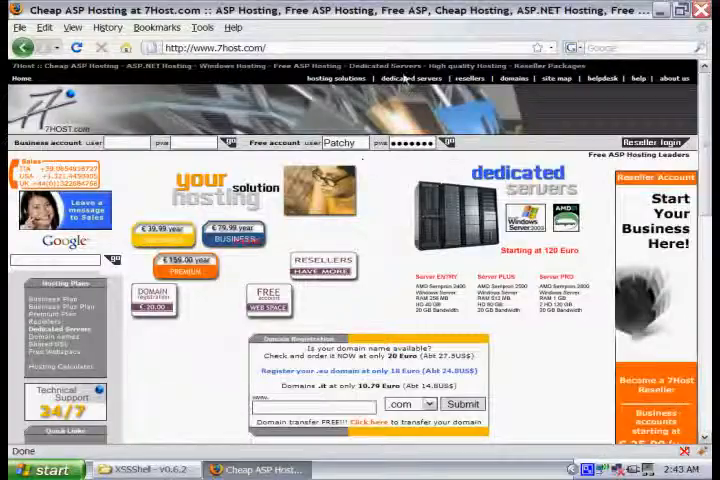
scroll("down", 3)
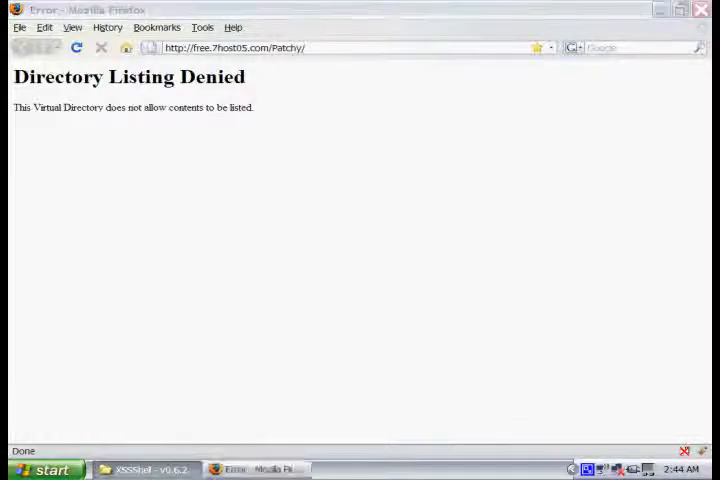
Open xssshell.asp in Notepad++ and scroll down to its SERVER CONFIG block.
left_click(150, 470)
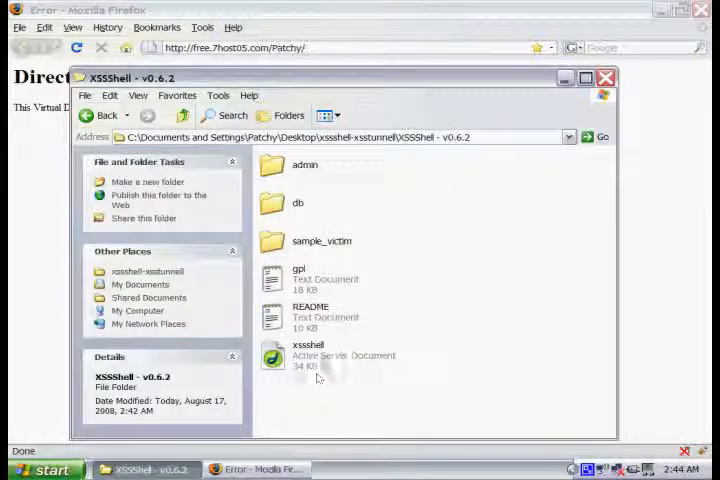
left_click(308, 350)
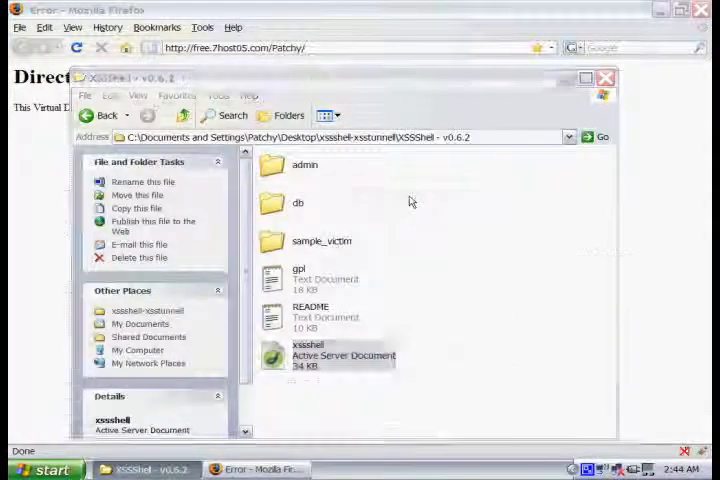
double_click(310, 353)
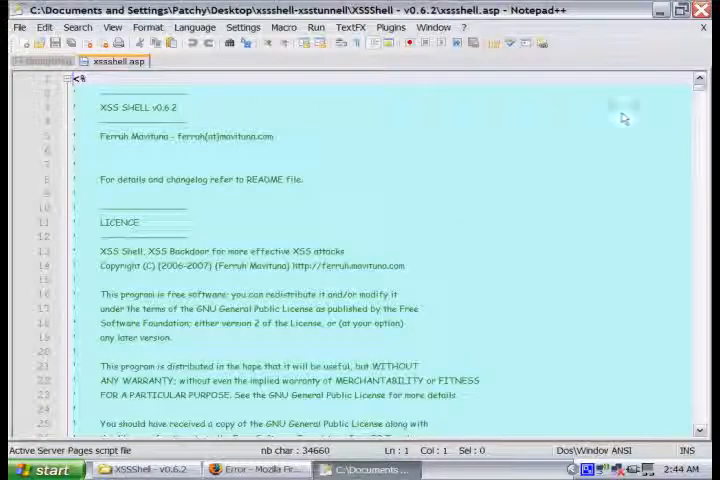
scroll("down", 3)
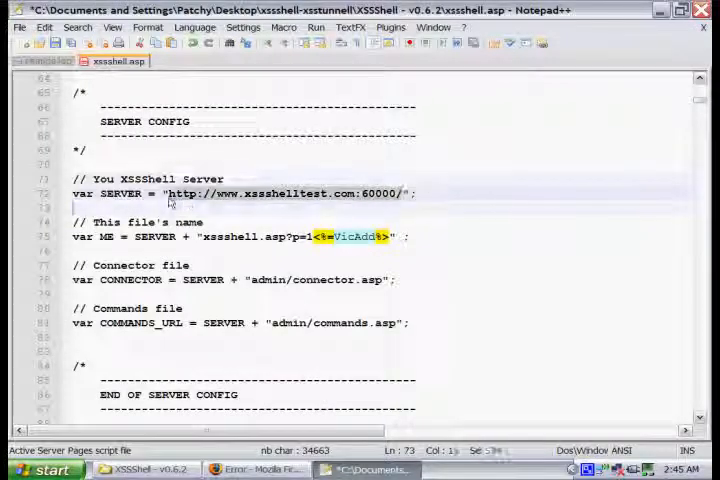
type("http://free.7host05.com/Patchy/")
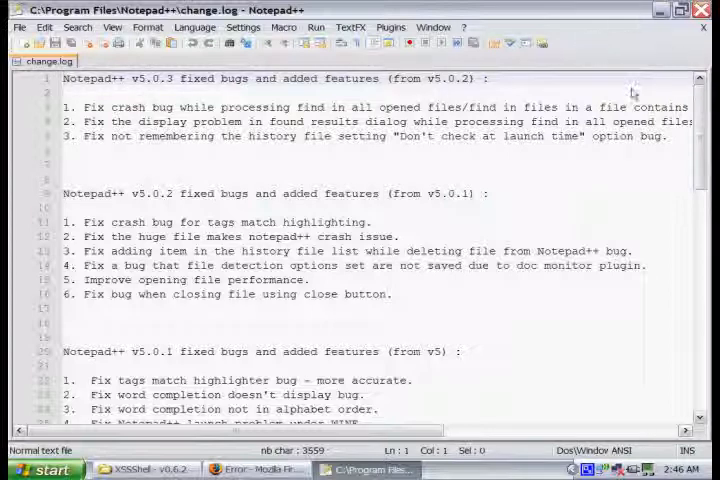
left_click(255, 468)
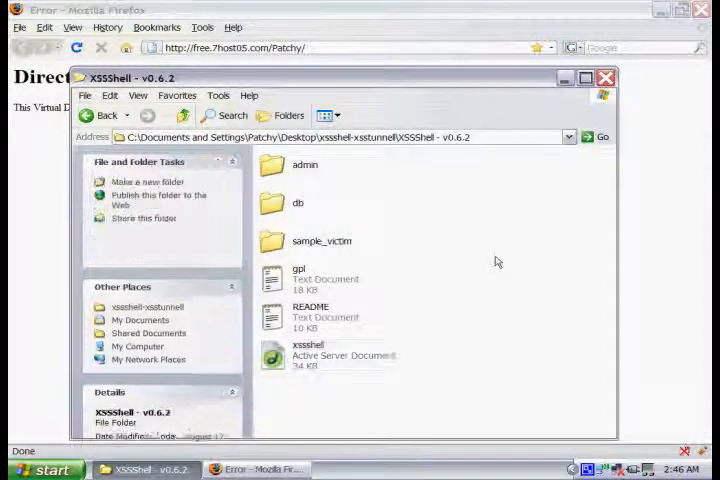
Open db.asp from the admin folder in Notepad++.
left_click(305, 164)
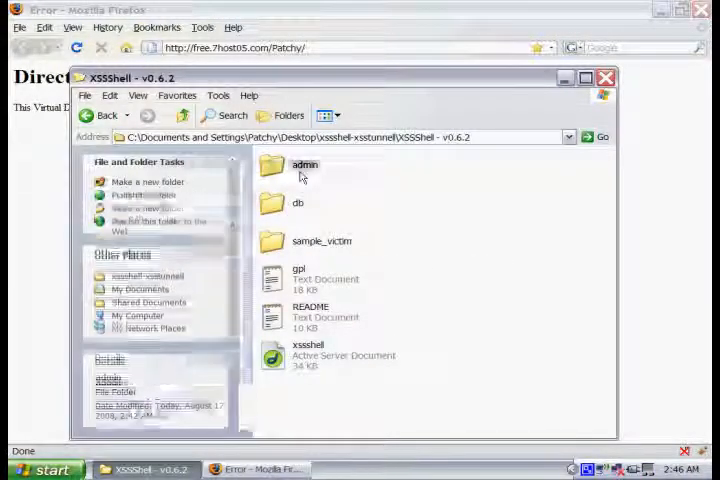
double_click(305, 165)
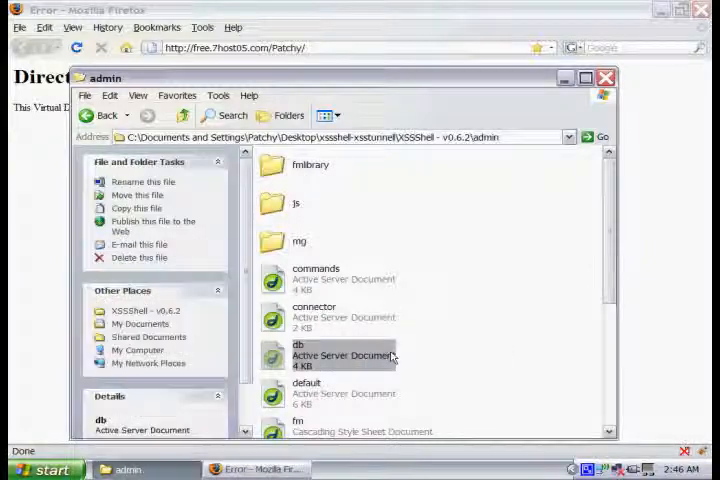
right_click(298, 355)
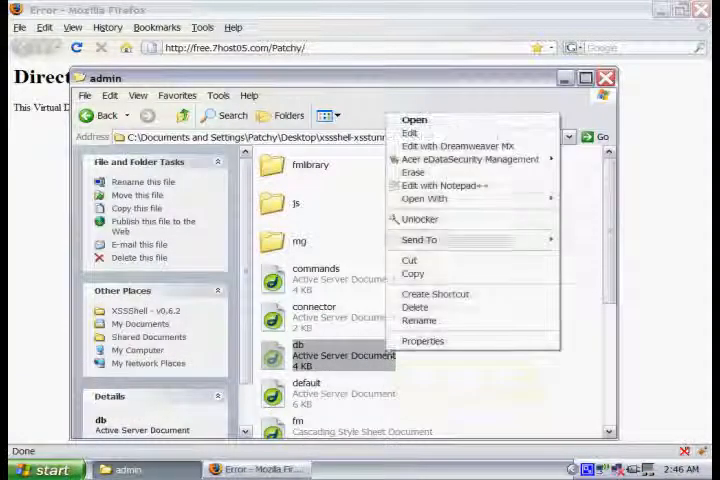
left_click(432, 185)
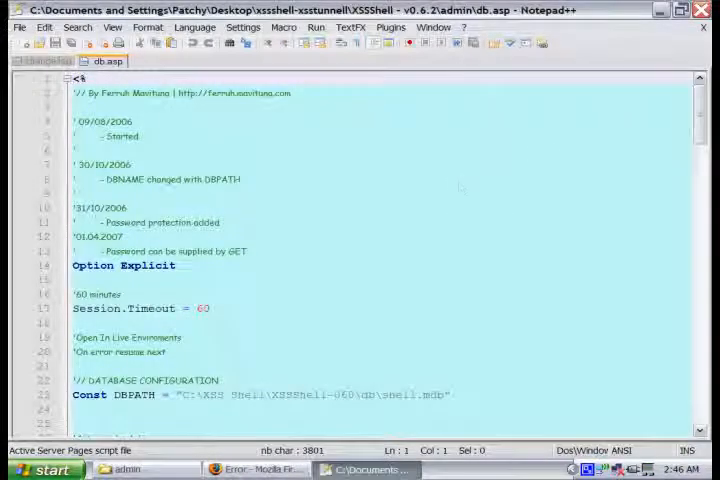
scroll("down", 3)
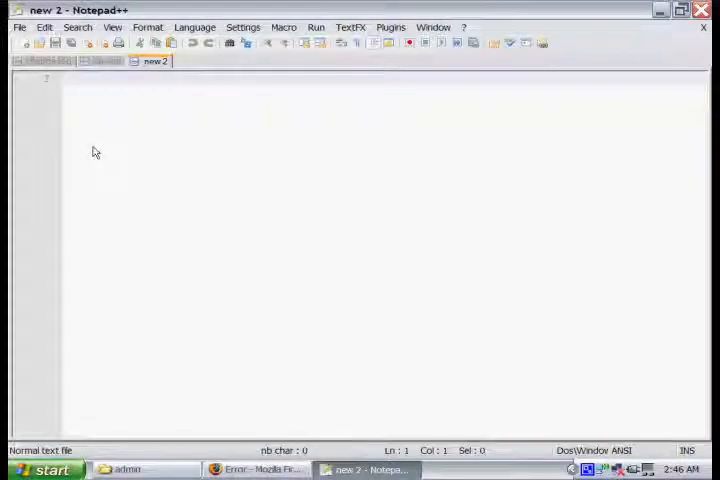
Write the snippet <% Response.Write Server.MapPath(".") %> in a new document.
type("<%")
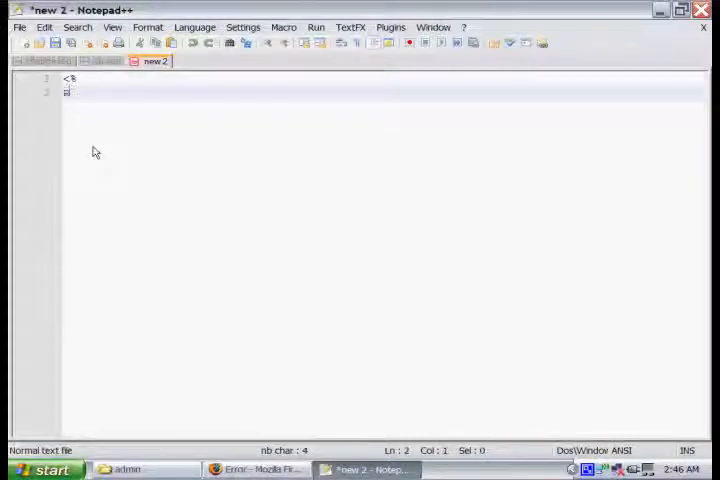
type("Response.Write Serv")
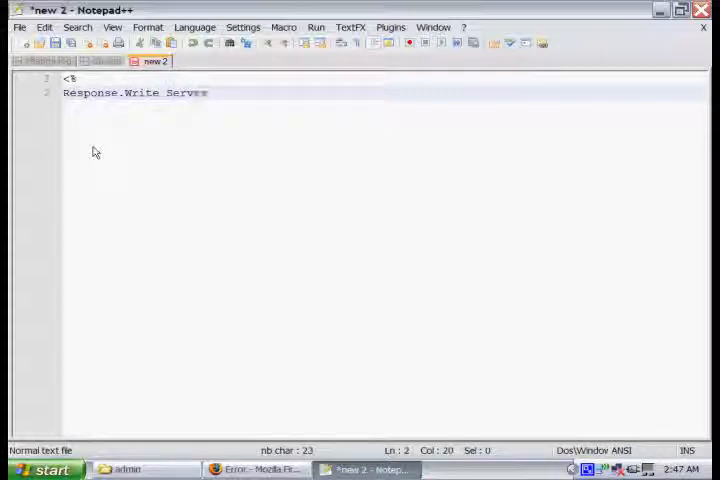
type(".MapP")
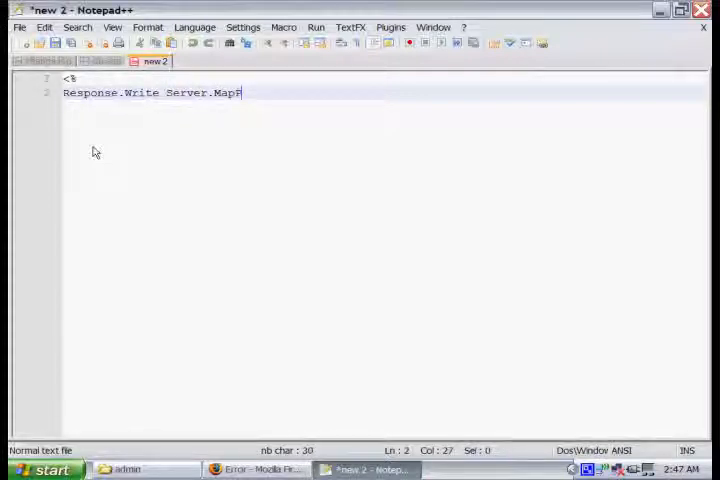
type("ath(\".\")")
type("%>")
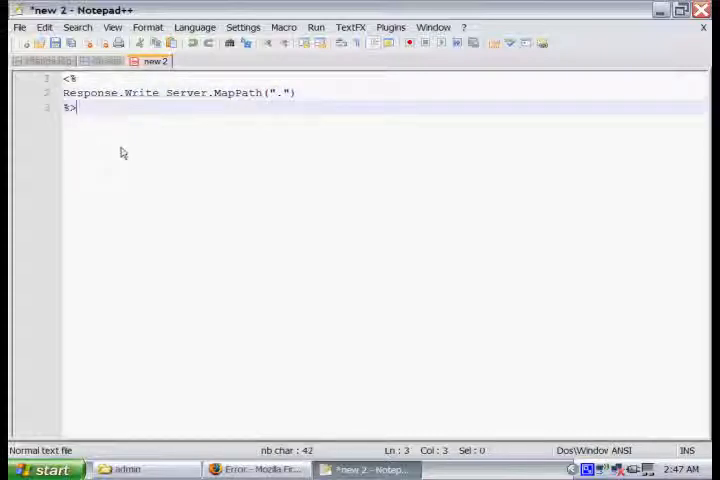
mouse_move(270, 168)
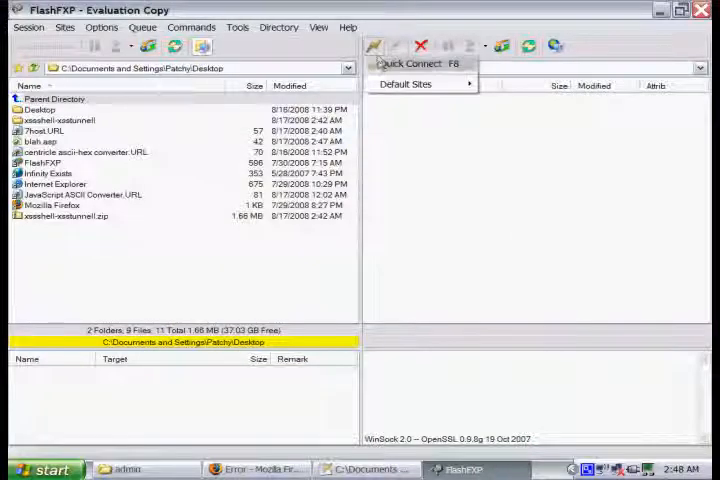
Connect FlashFXP to ftp.7host.com through Quick Connect.
left_click(417, 63)
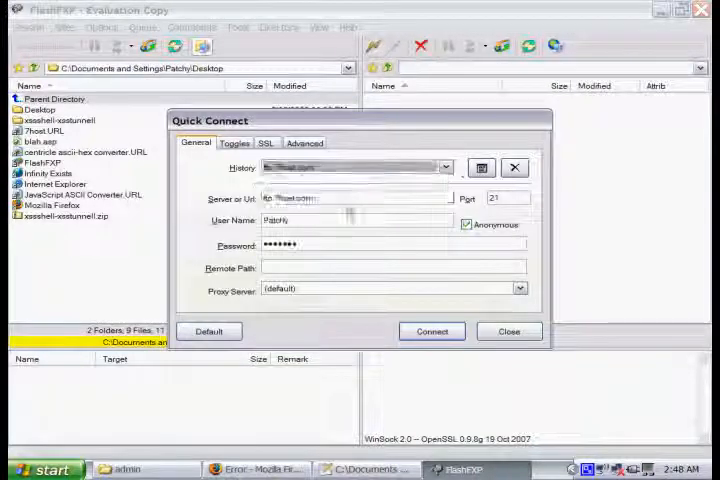
left_click(431, 331)
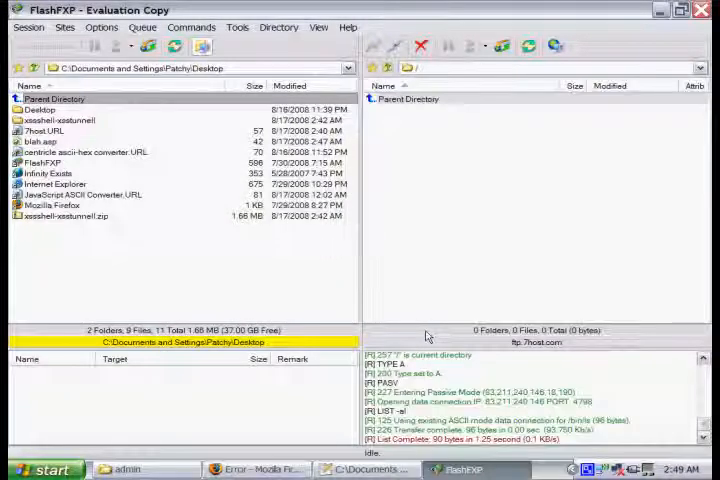
left_click(45, 141)
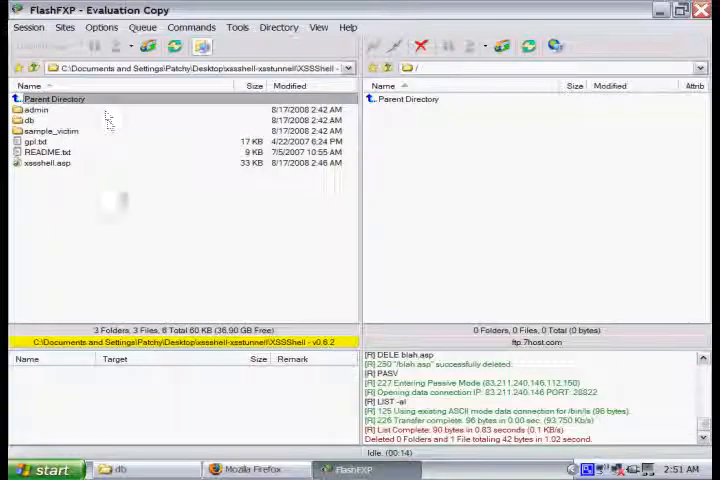
Transfer the selected local XSS Shell files to the remote server root.
right_click(105, 120)
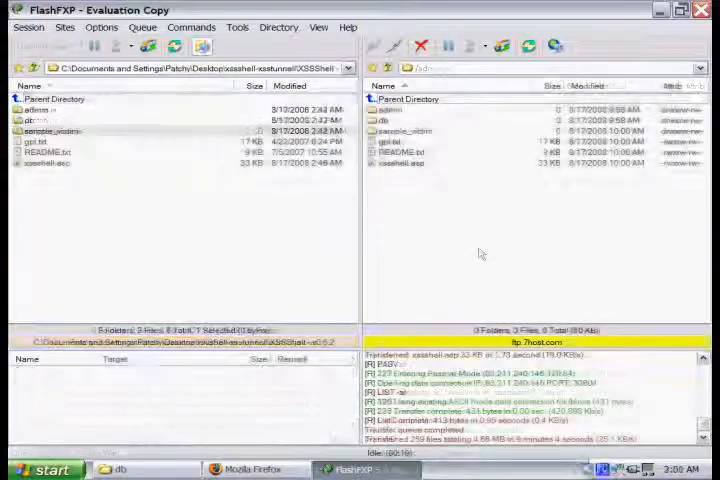
left_click(50, 131)
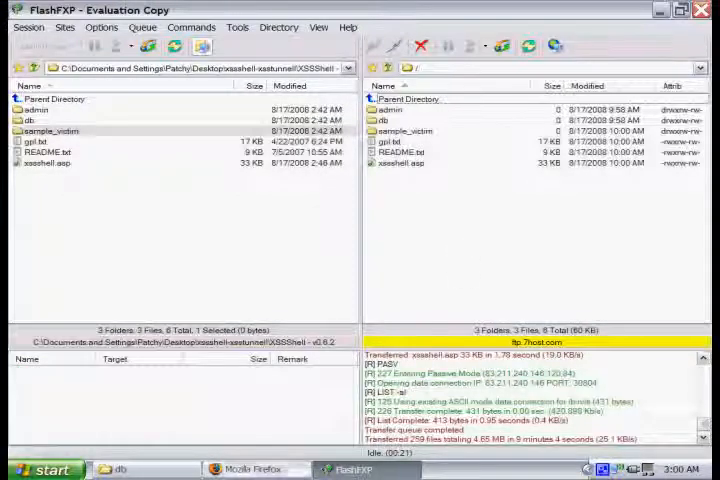
left_click(253, 469)
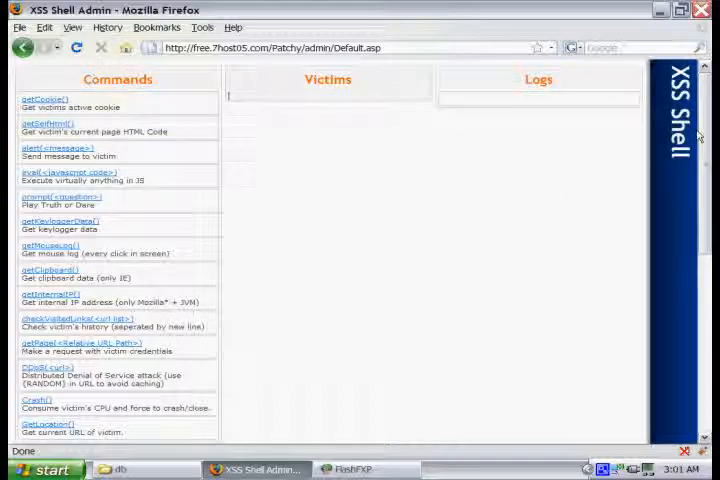
Scroll the admin console down to the Viewer section and back up.
scroll("down", 3)
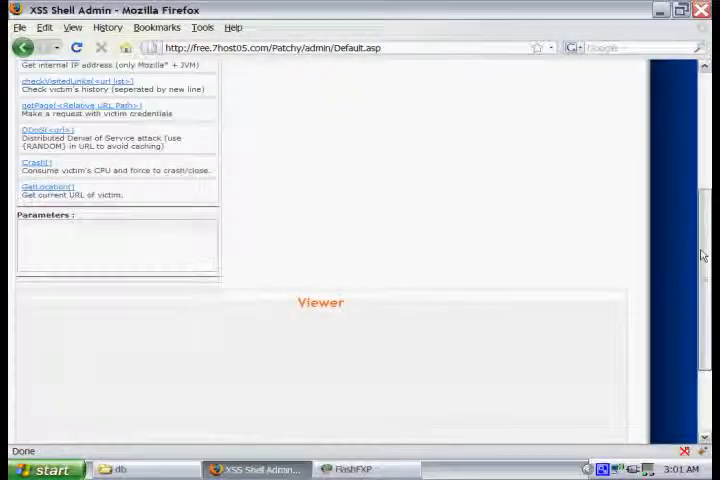
scroll("up", 3)
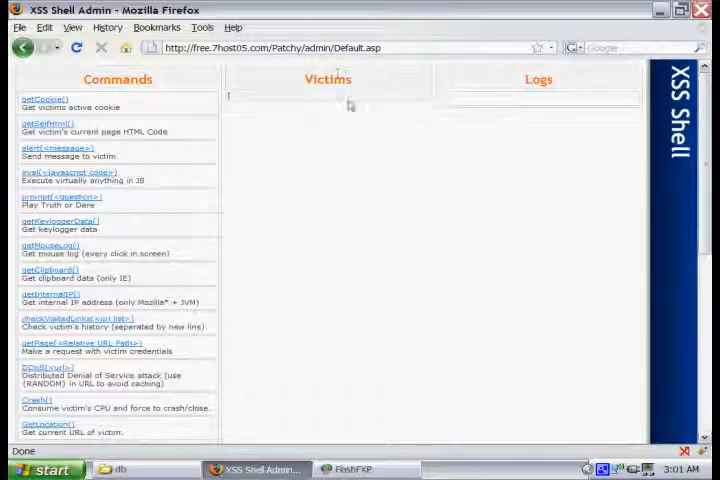
mouse_move(512, 116)
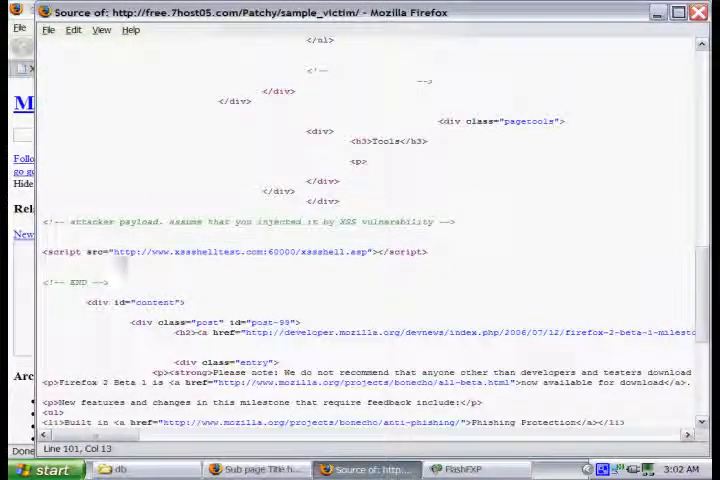
mouse_move(175, 262)
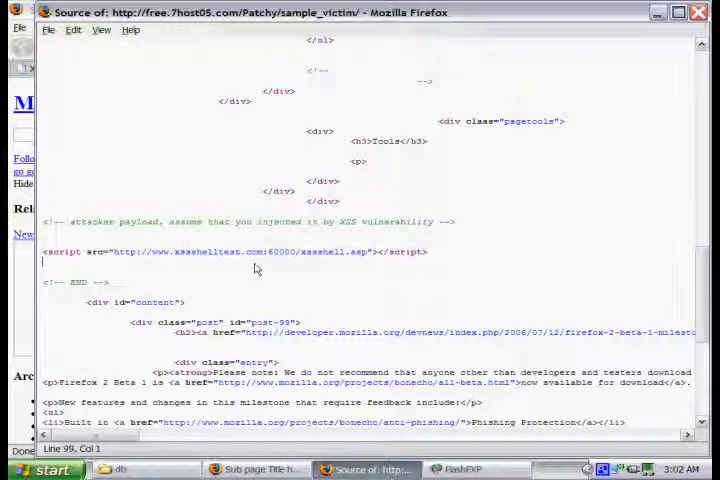
mouse_move(266, 293)
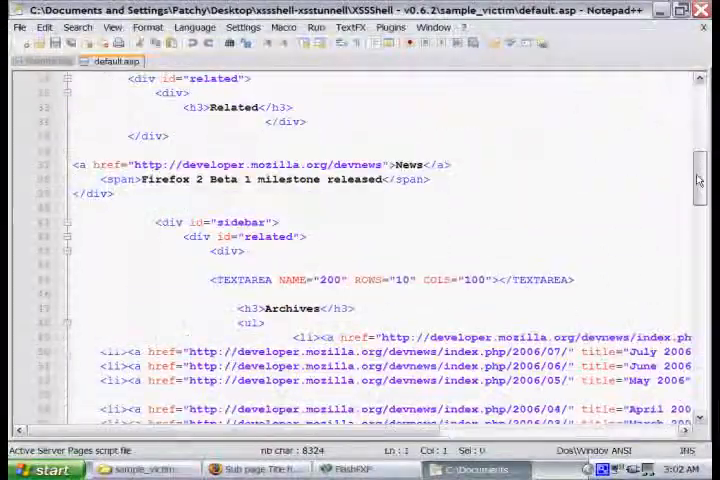
scroll("down", 3)
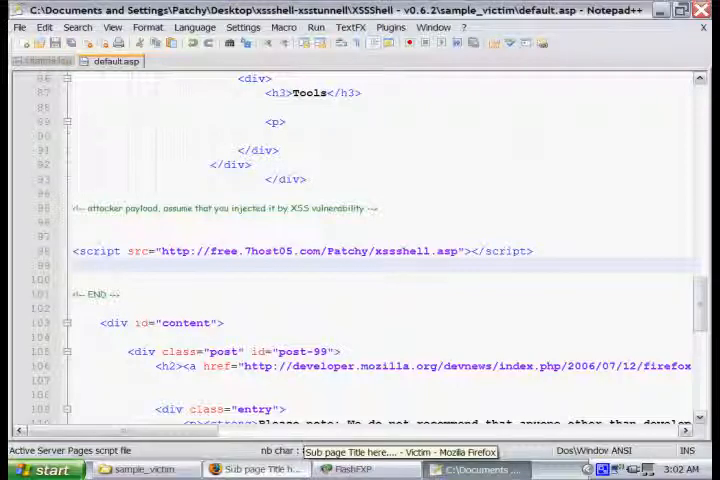
Open sample_victim on both sides and overwrite the server's default.asp with the edited copy.
left_click(348, 470)
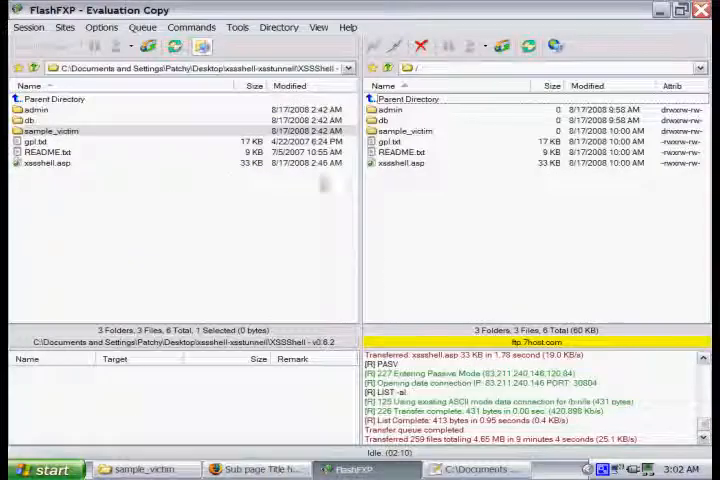
double_click(408, 130)
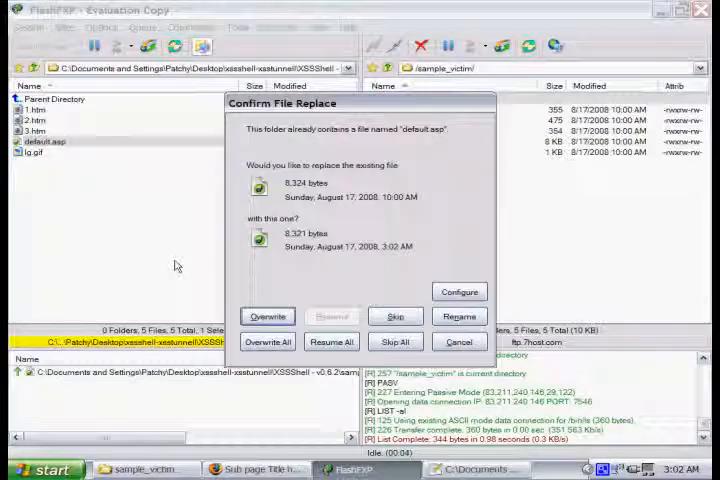
left_click(268, 316)
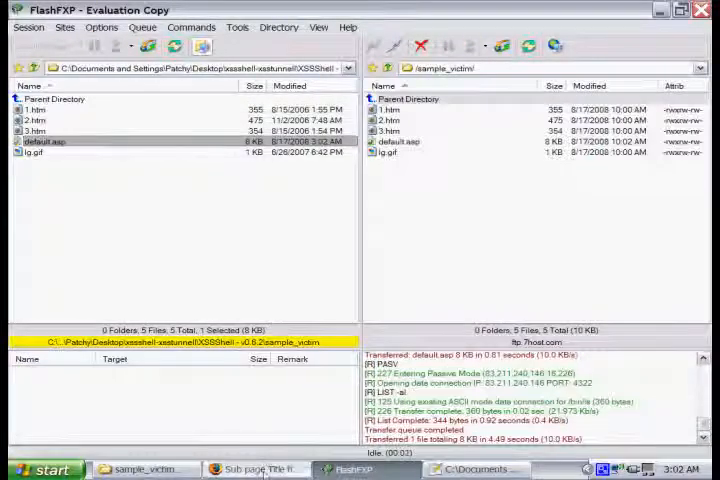
left_click(255, 470)
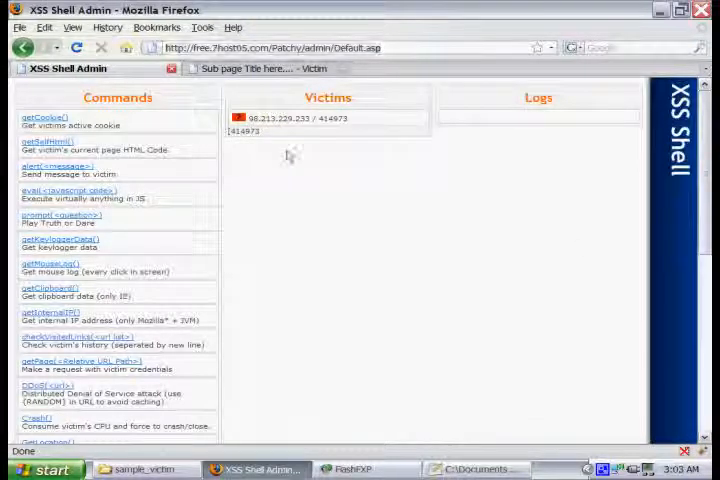
View the hosted sample victim page in its Firefox tab, then close that tab.
left_click(265, 70)
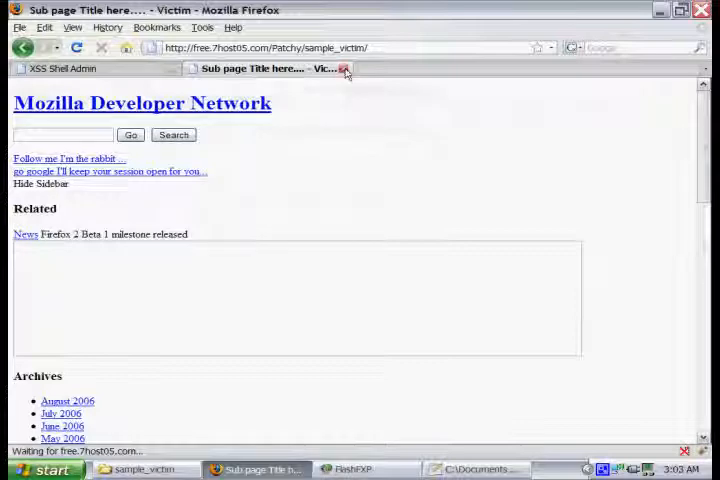
left_click(62, 68)
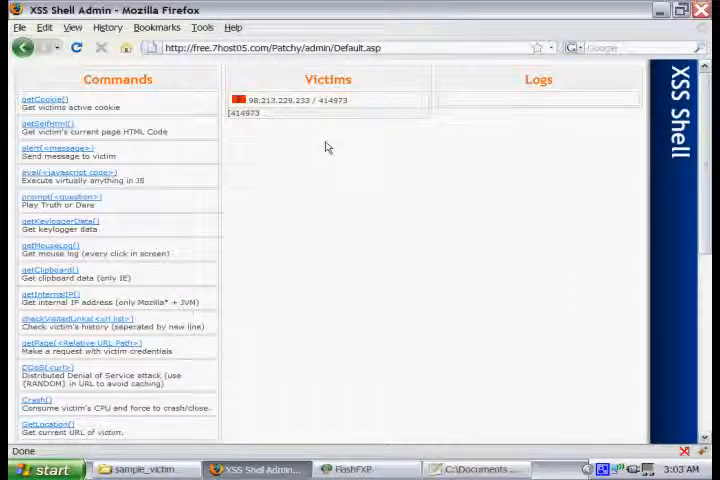